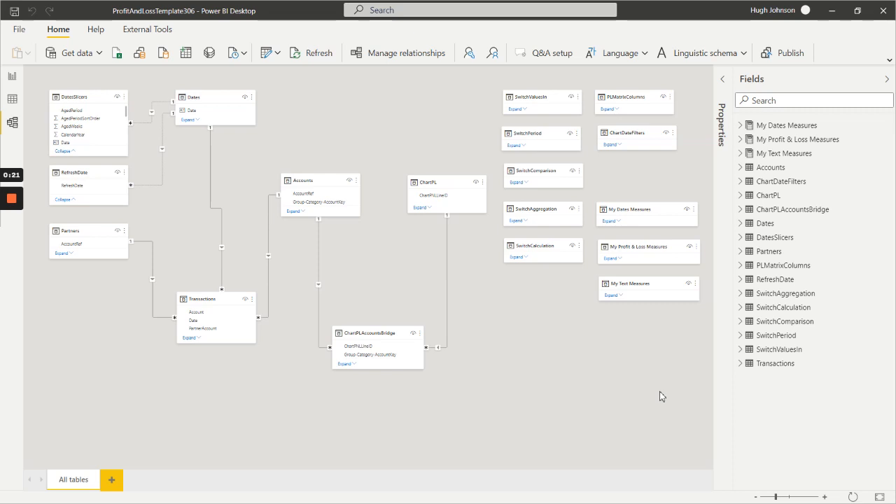
mouse_move(296, 310)
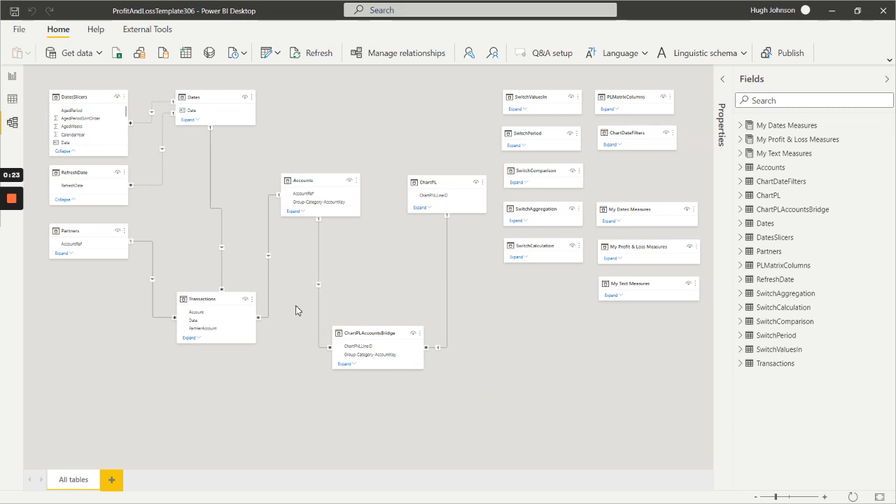
mouse_move(247, 399)
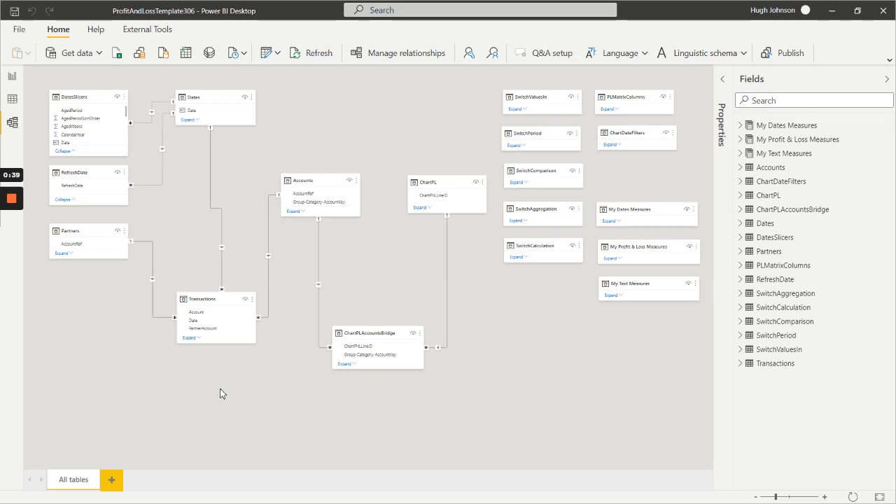
mouse_move(146, 225)
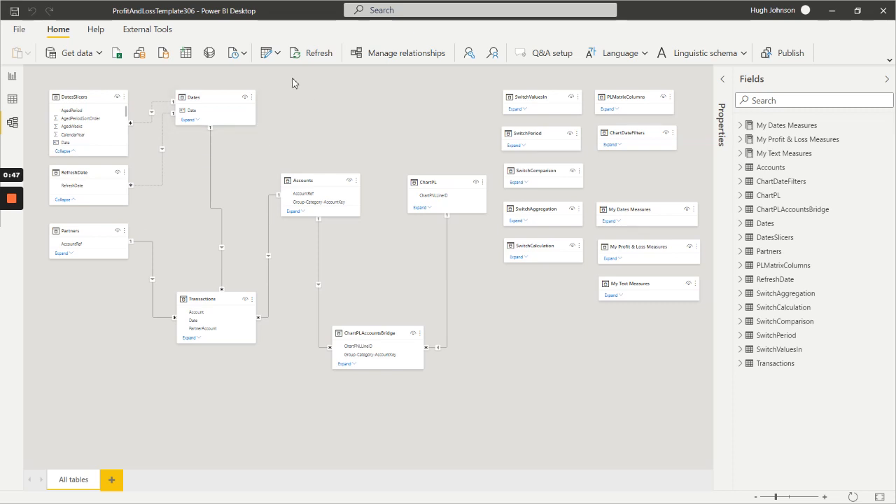
mouse_move(304, 143)
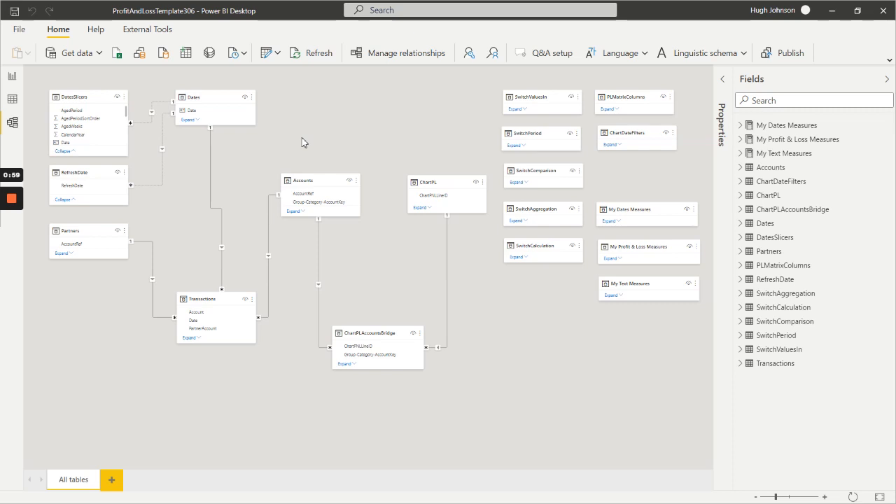
mouse_move(246, 186)
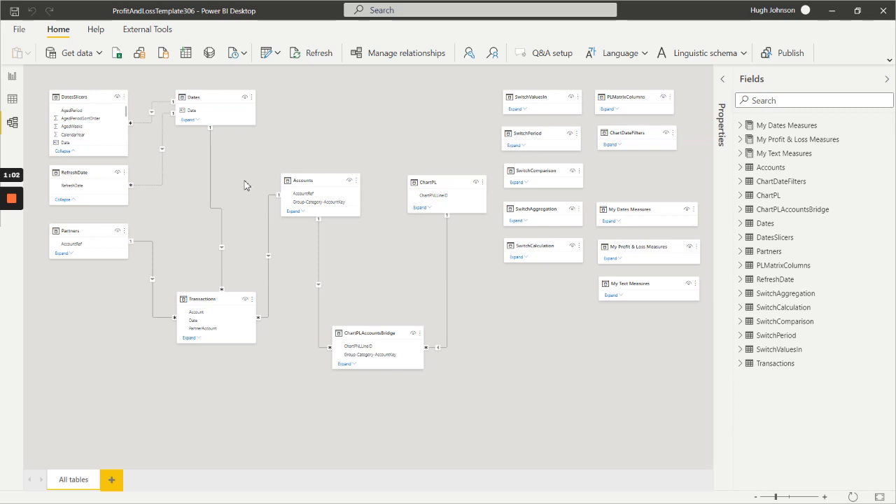
mouse_move(275, 269)
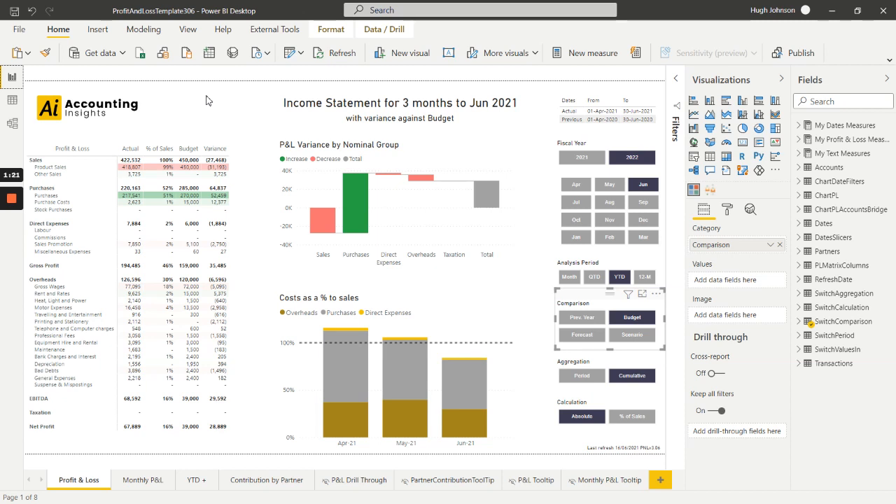
mouse_move(210, 123)
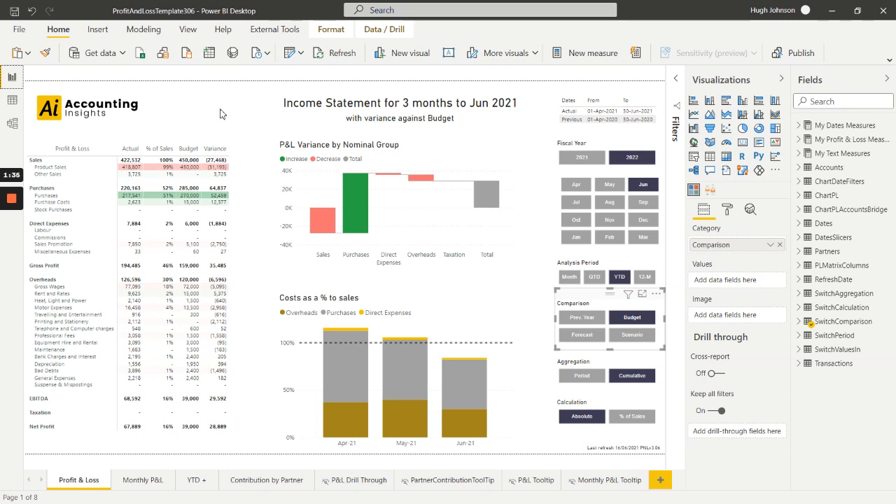
mouse_move(231, 117)
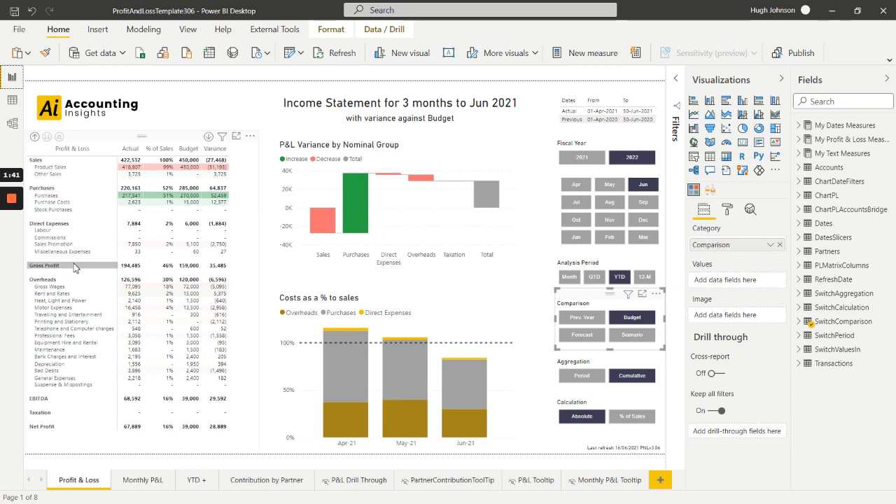
mouse_move(81, 408)
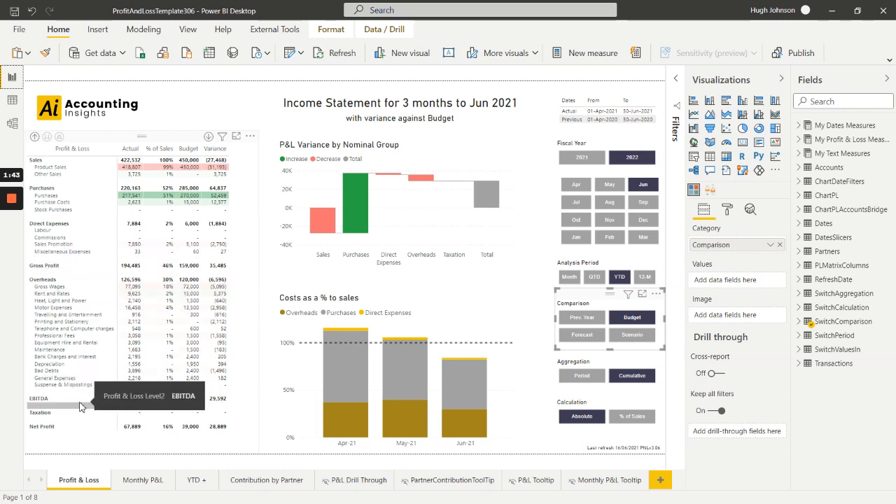
mouse_move(84, 278)
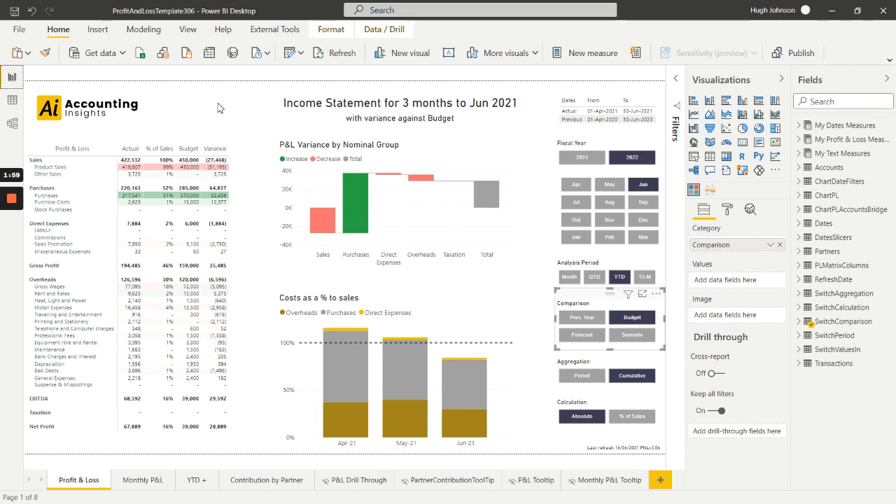
mouse_move(77, 263)
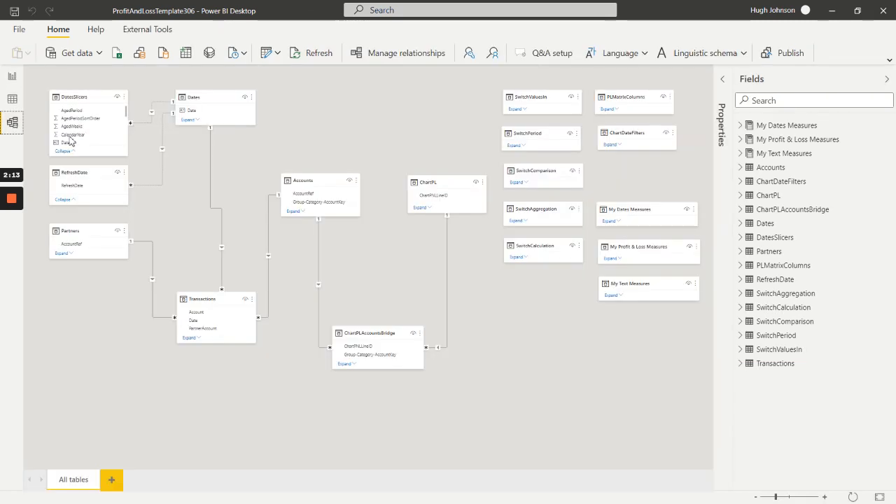
mouse_move(429, 151)
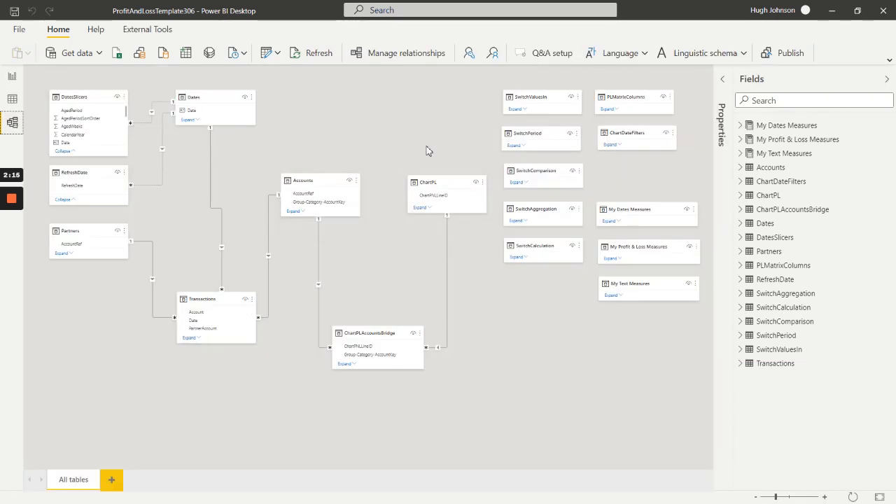
mouse_move(396, 194)
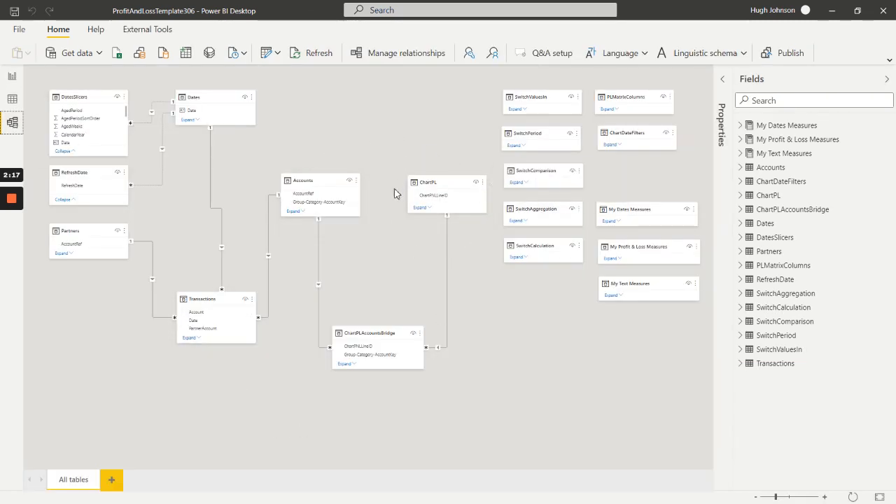
mouse_move(403, 240)
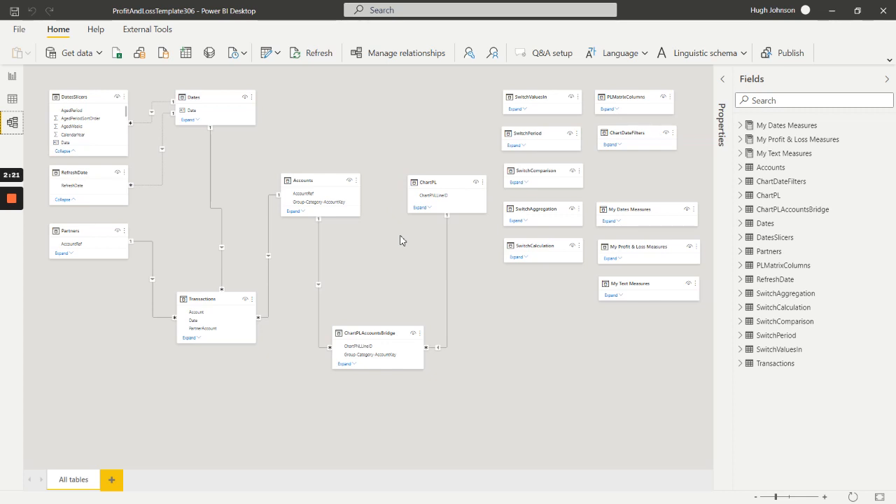
mouse_move(391, 205)
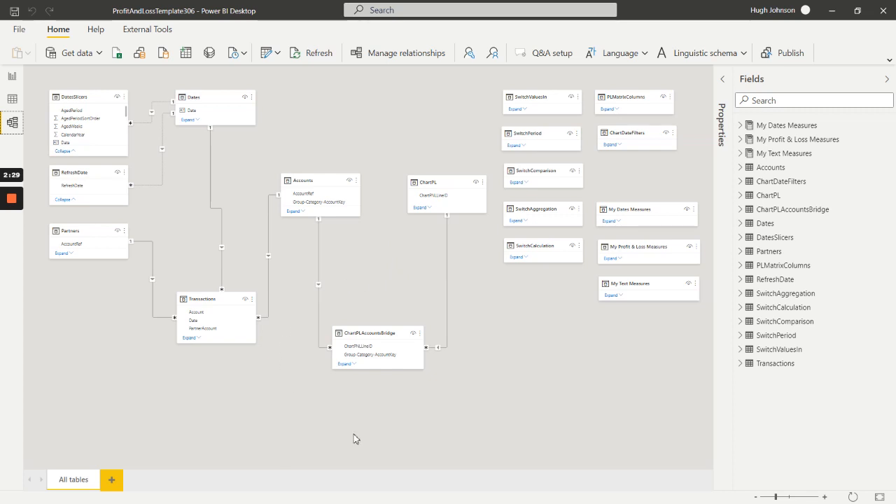
mouse_move(393, 152)
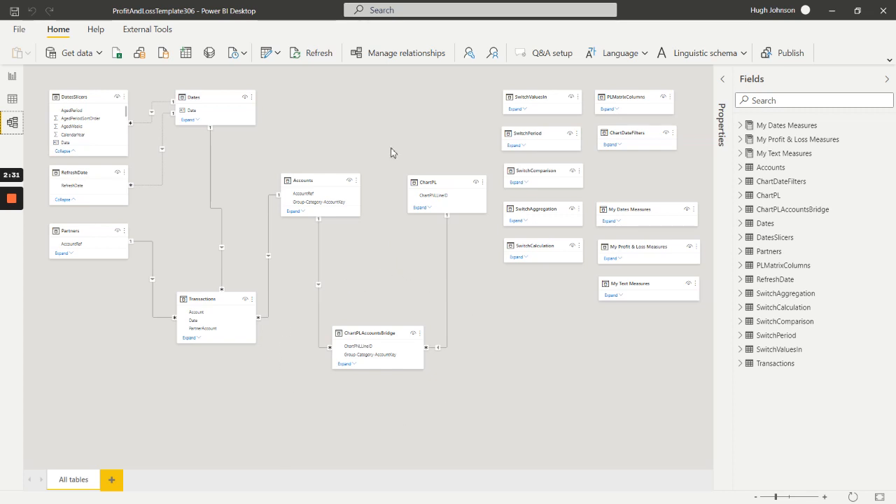
mouse_move(394, 230)
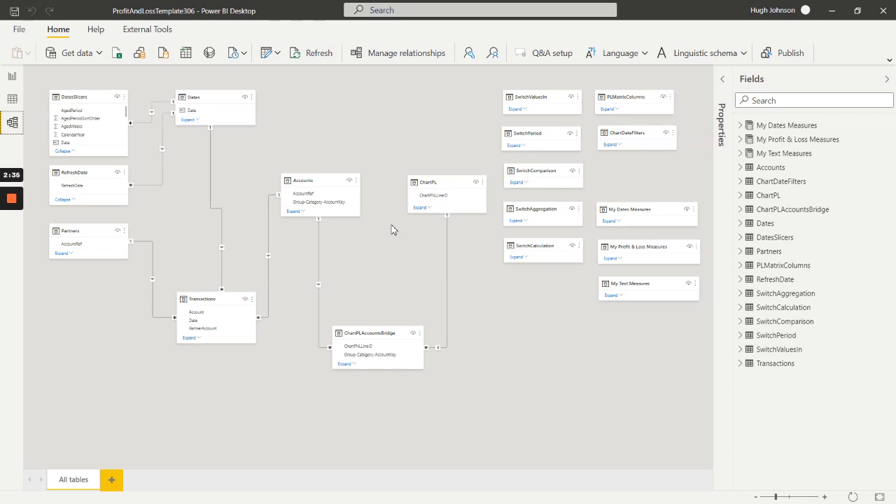
mouse_move(378, 190)
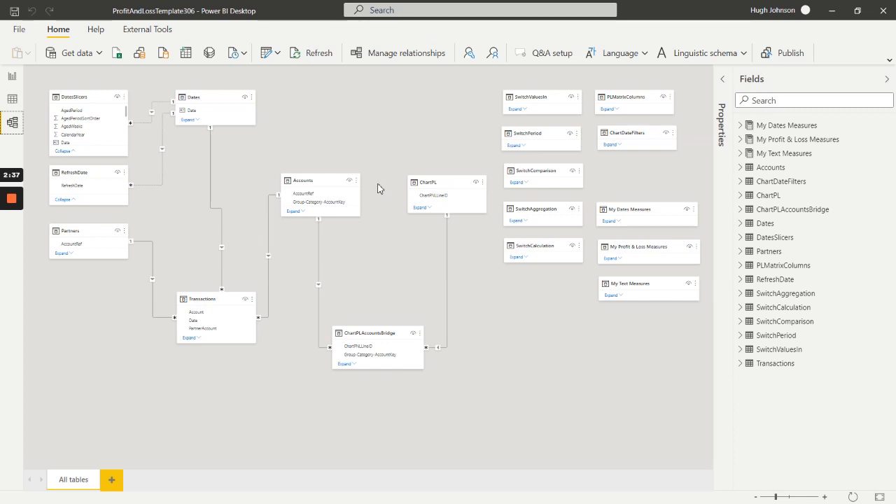
mouse_move(334, 276)
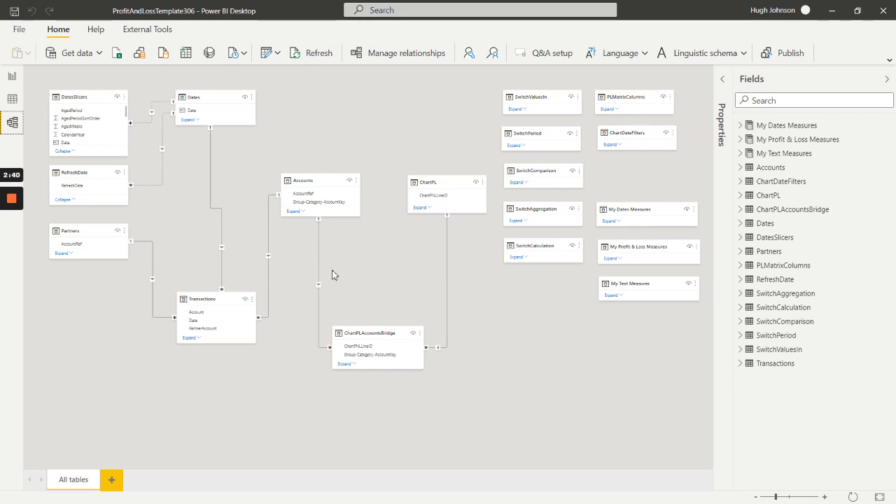
mouse_move(342, 416)
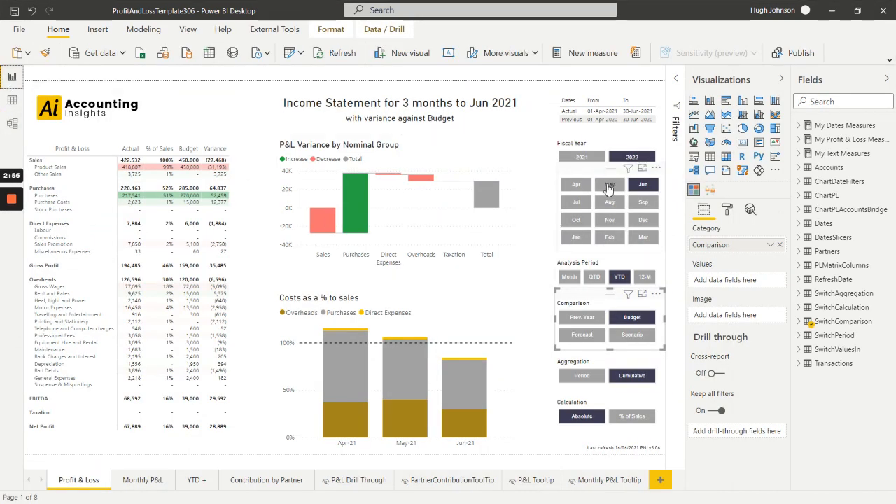
left_click(610, 184)
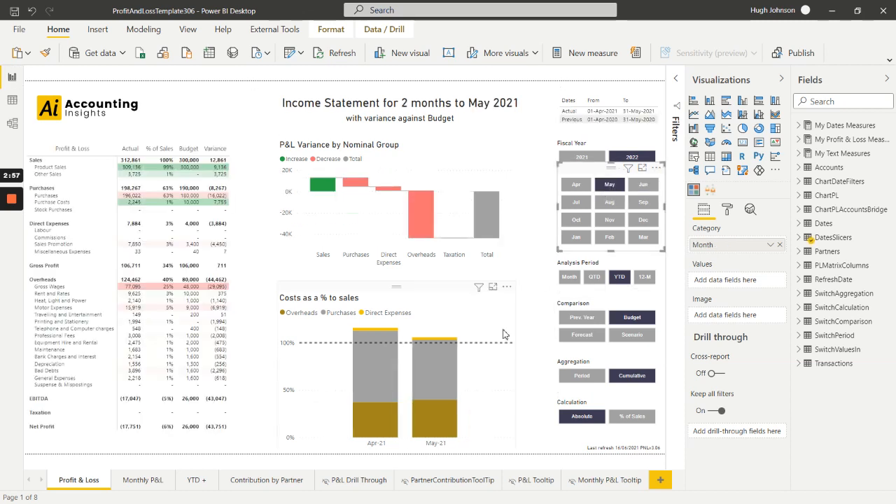
mouse_move(403, 444)
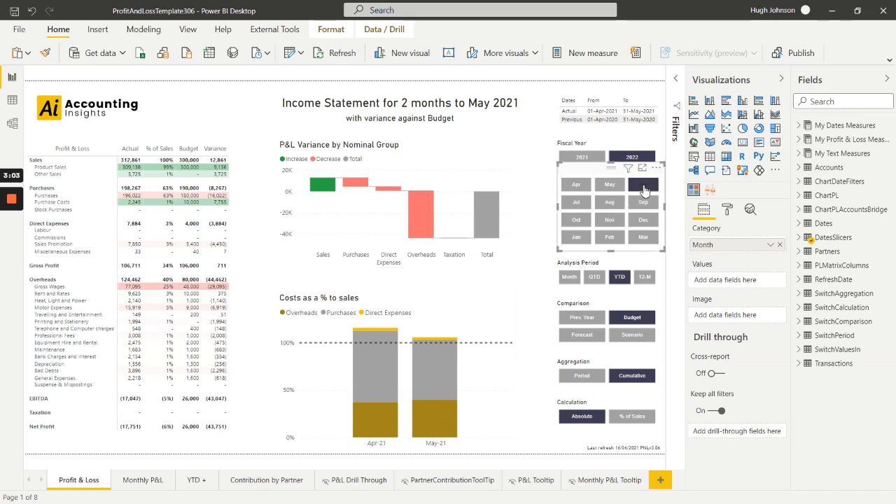
left_click(643, 184)
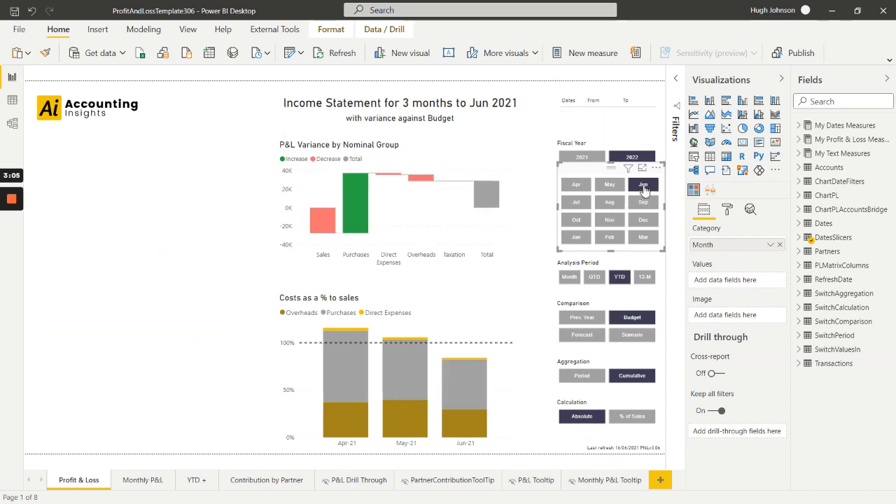
left_click(643, 184)
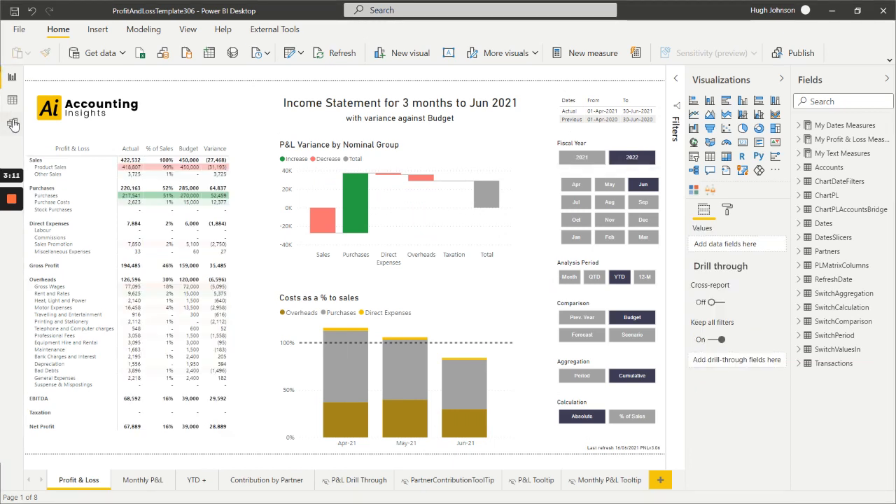
Look over the data model diagram, then come back to the Profit & Loss page.
left_click(12, 121)
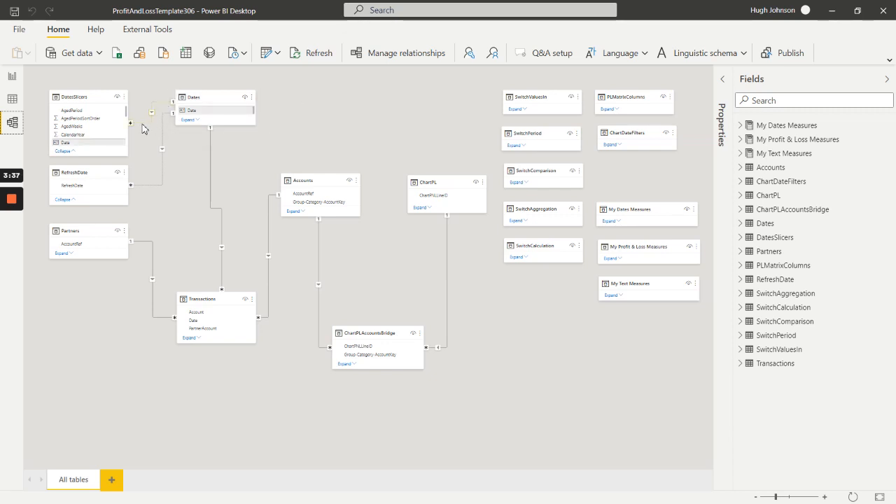
mouse_move(98, 96)
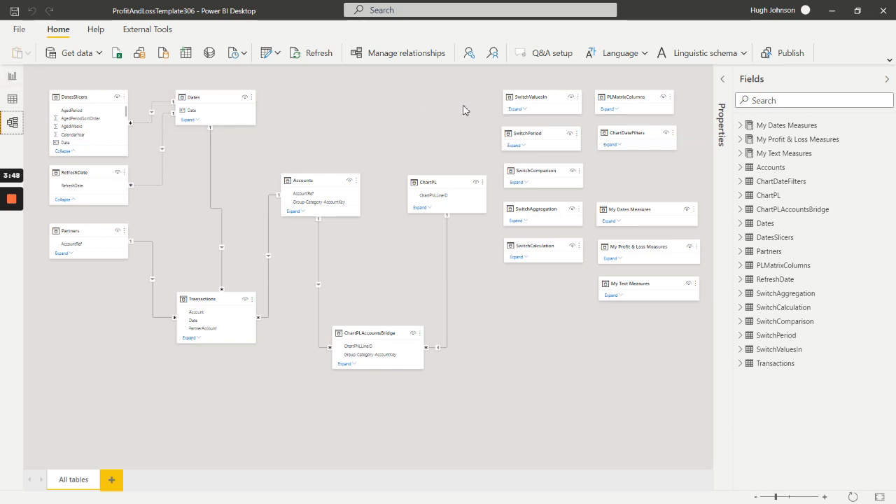
mouse_move(497, 273)
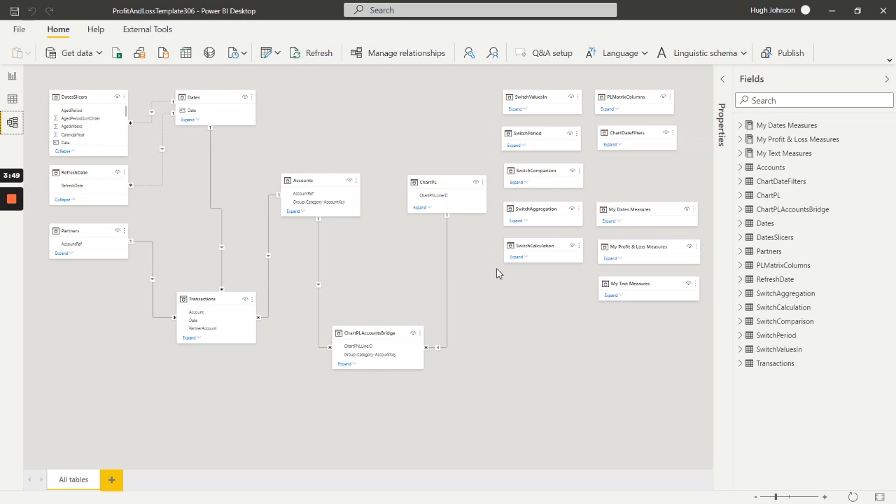
mouse_move(590, 178)
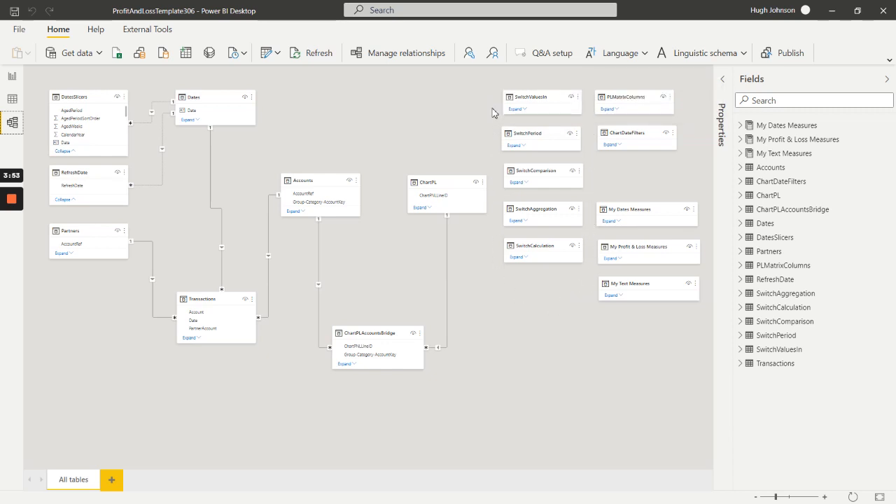
mouse_move(184, 92)
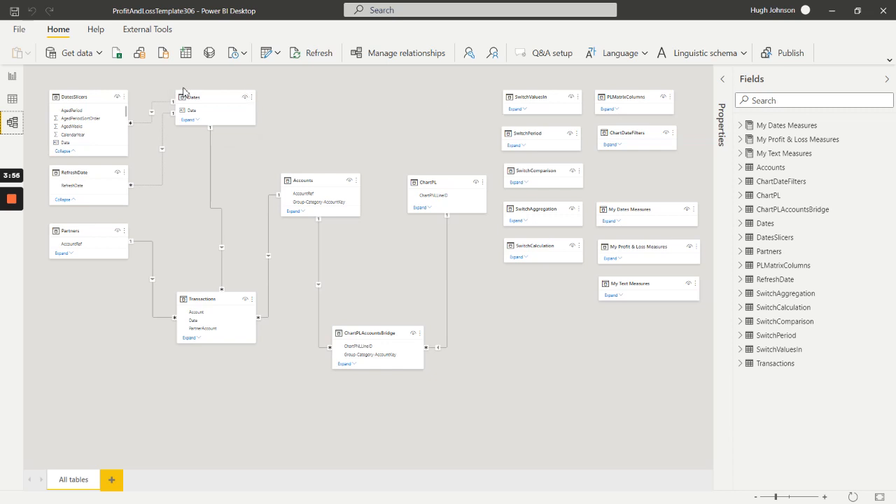
left_click(12, 76)
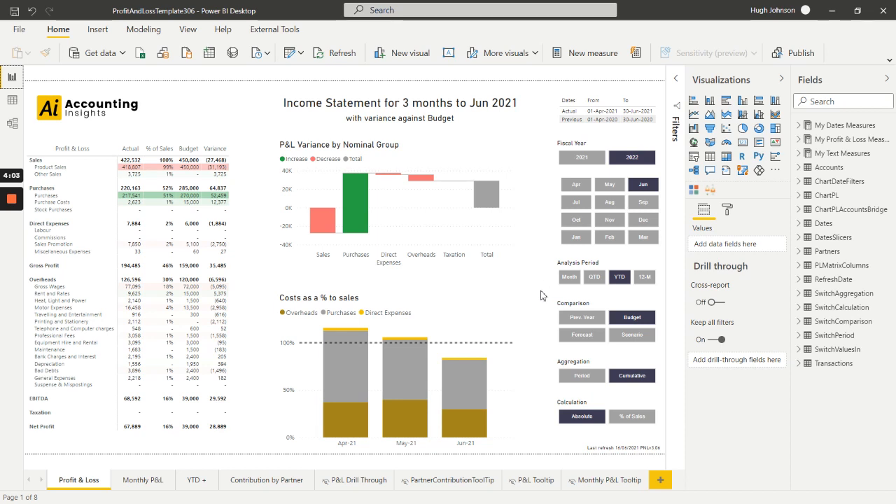
mouse_move(87, 86)
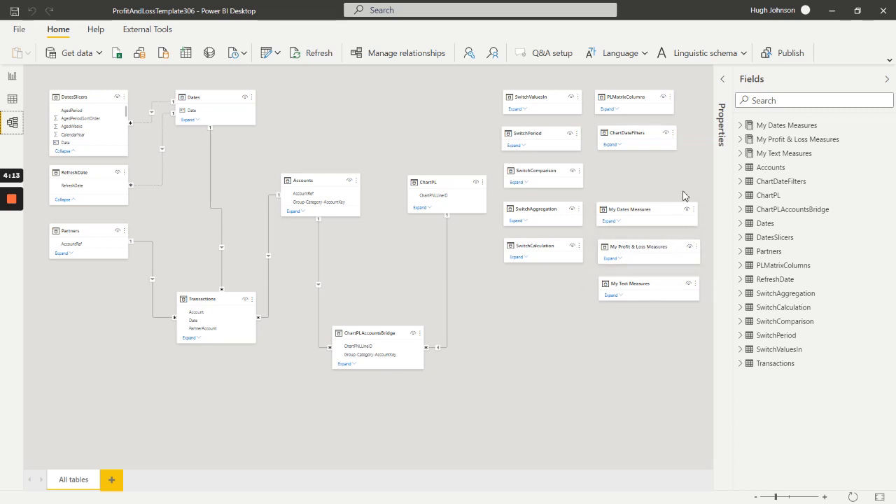
mouse_move(693, 143)
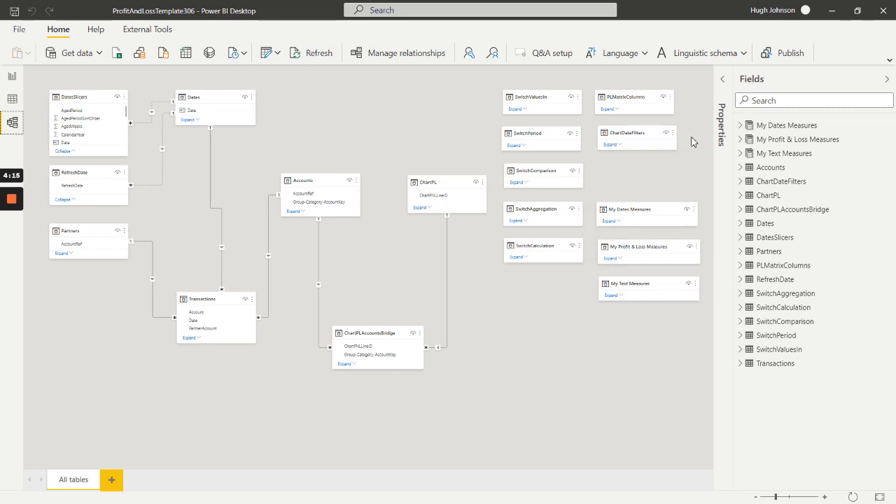
mouse_move(15, 79)
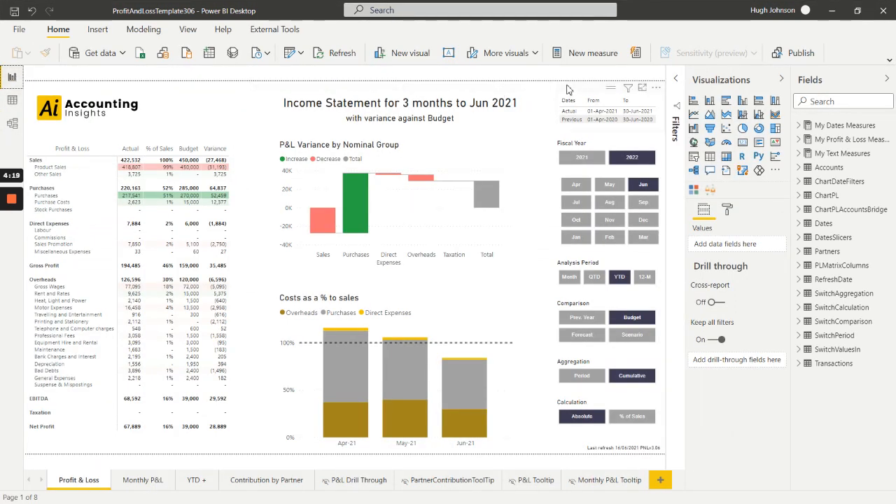
mouse_move(580, 90)
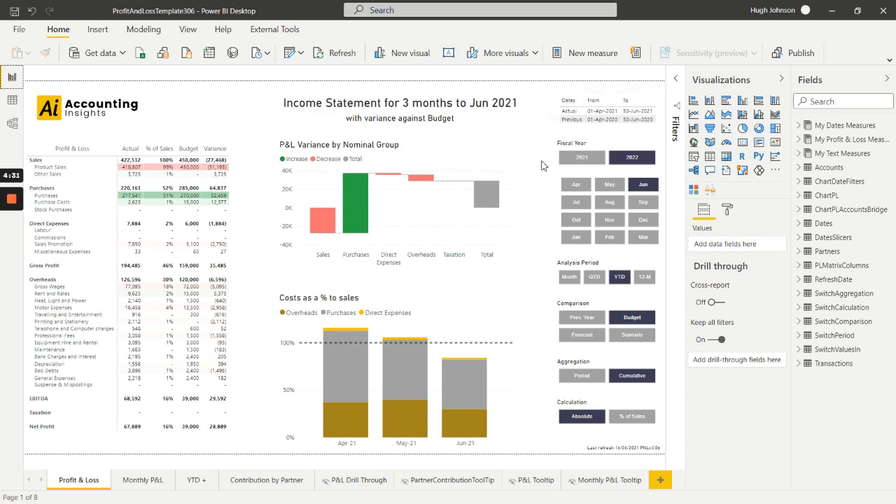
mouse_move(536, 192)
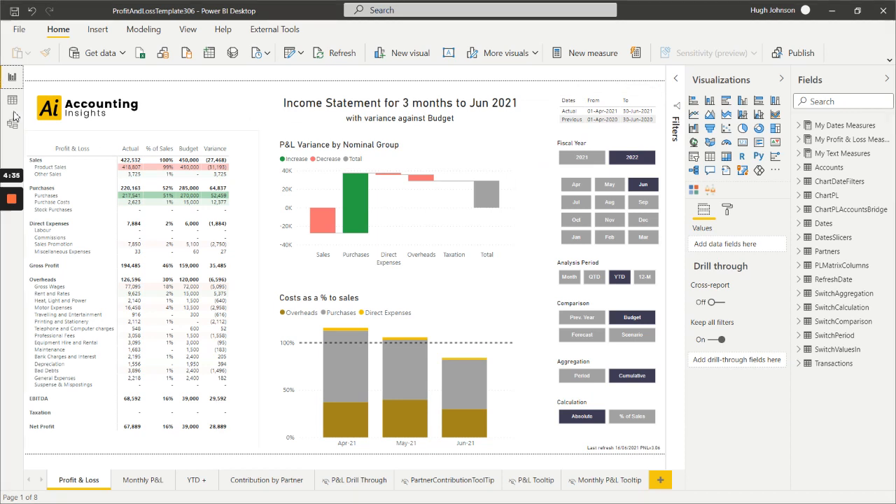
mouse_move(11, 126)
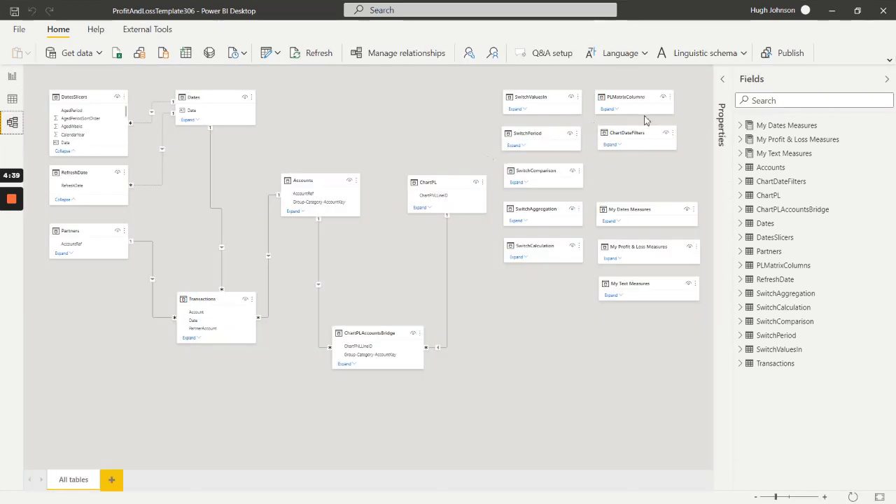
mouse_move(676, 105)
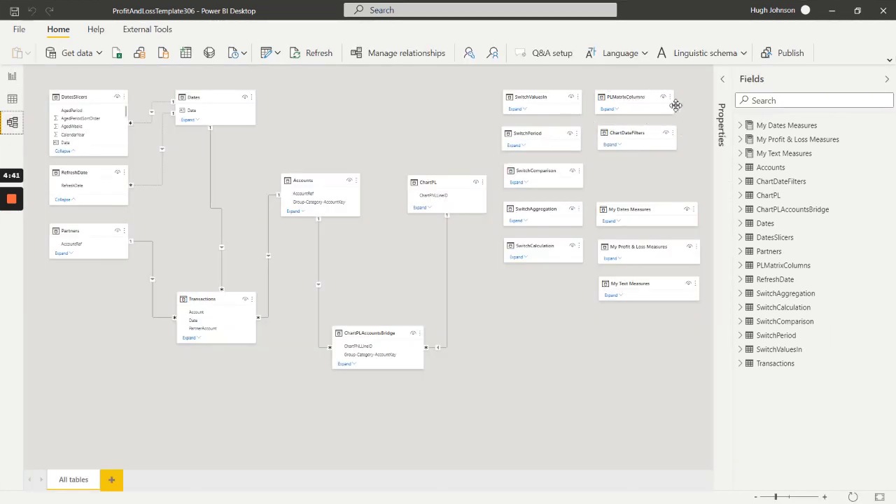
mouse_move(193, 97)
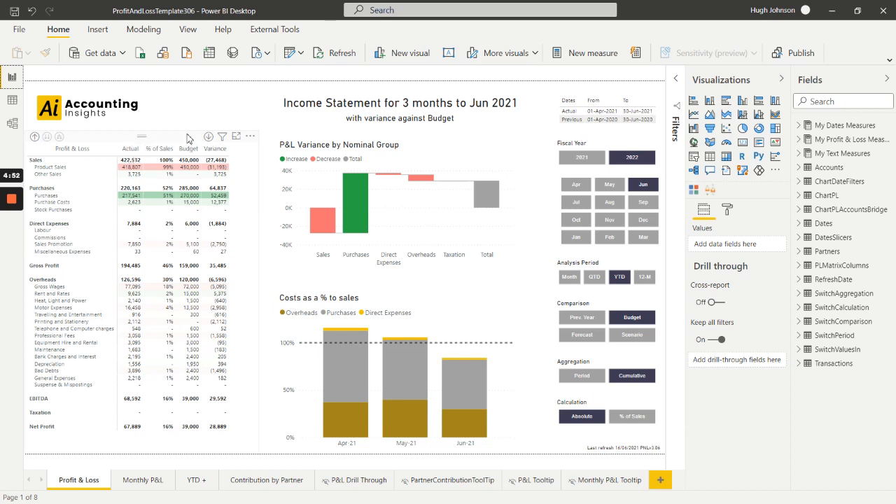
mouse_move(240, 166)
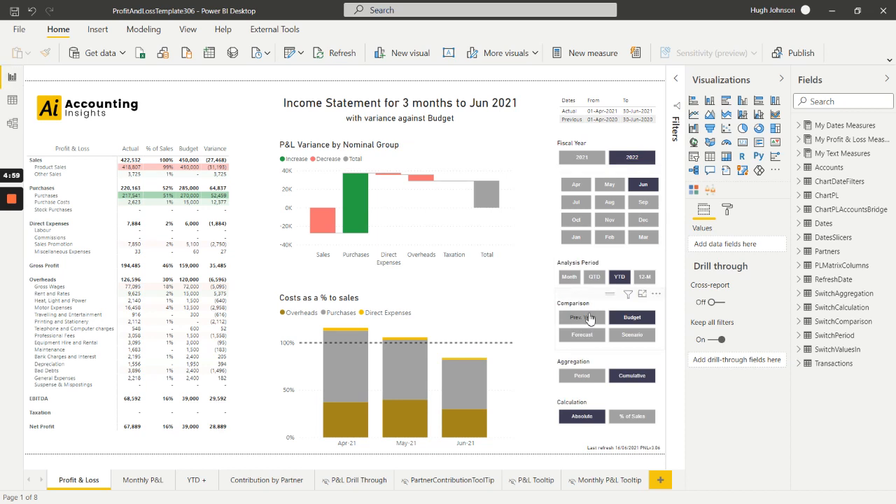
Choose Prev. Year in the Comparison slicer, showing three months to June 2020.
left_click(581, 317)
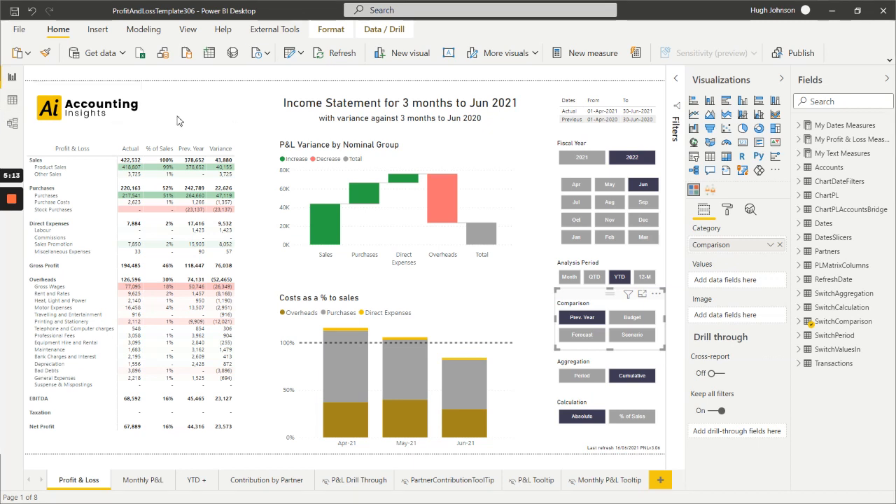
Switch to the PNLDemoData.xlsx workbook showing the PNL Transactions table.
key("Alt+Tab")
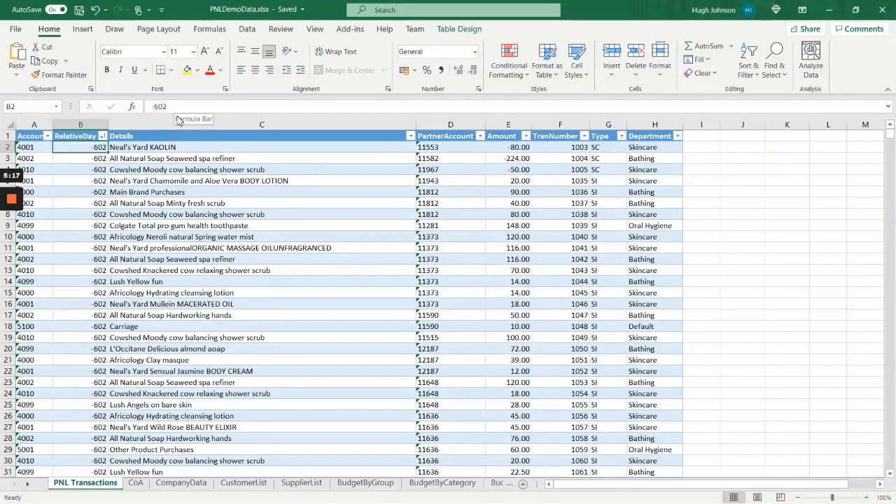
mouse_move(782, 228)
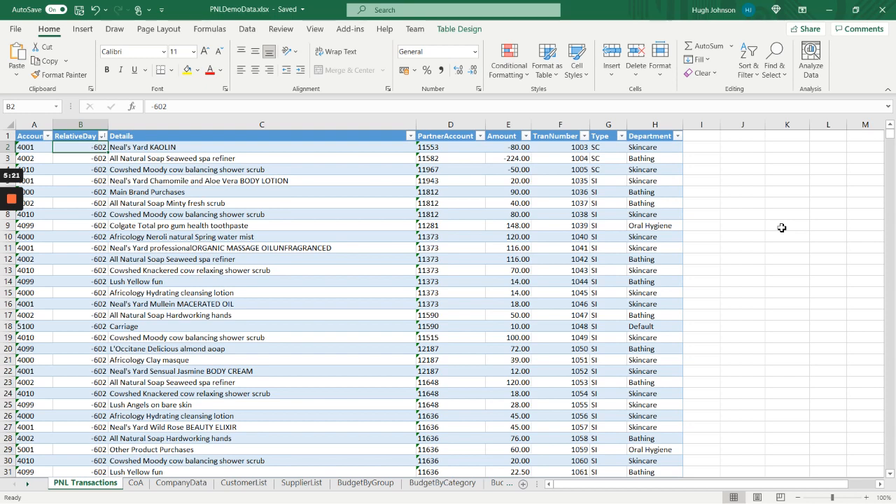
mouse_move(774, 224)
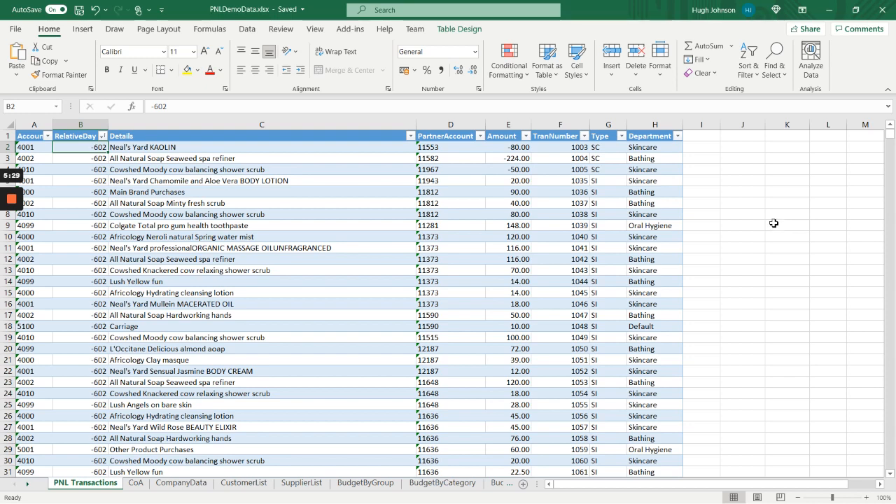
mouse_move(530, 184)
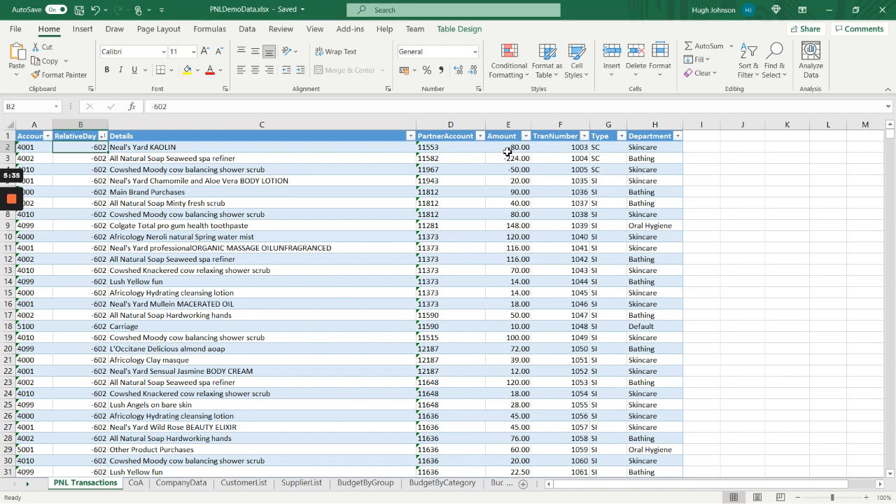
mouse_move(762, 229)
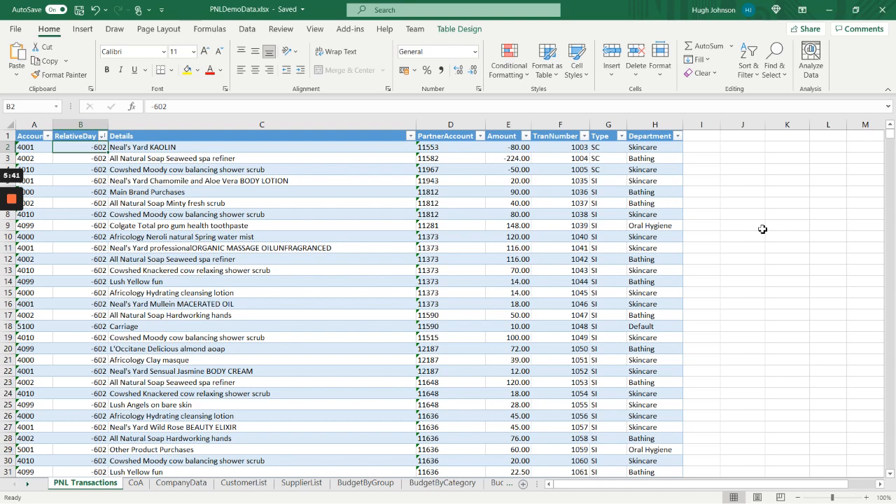
mouse_move(556, 170)
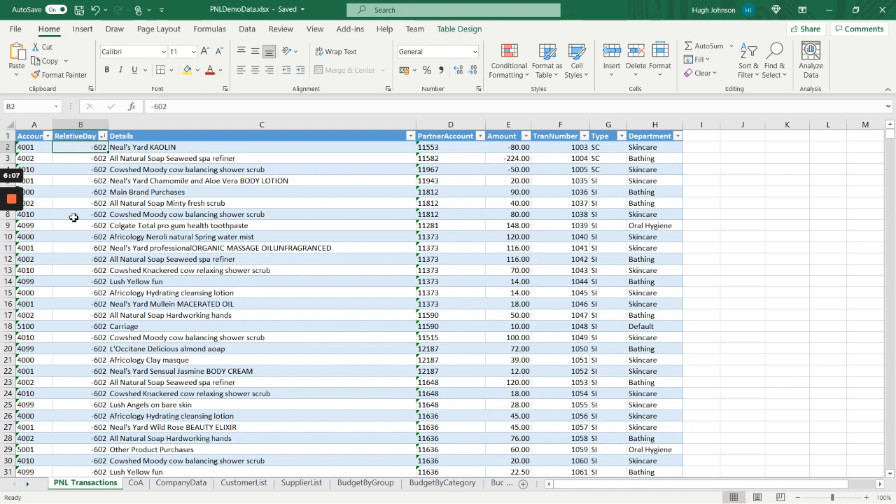
mouse_move(134, 468)
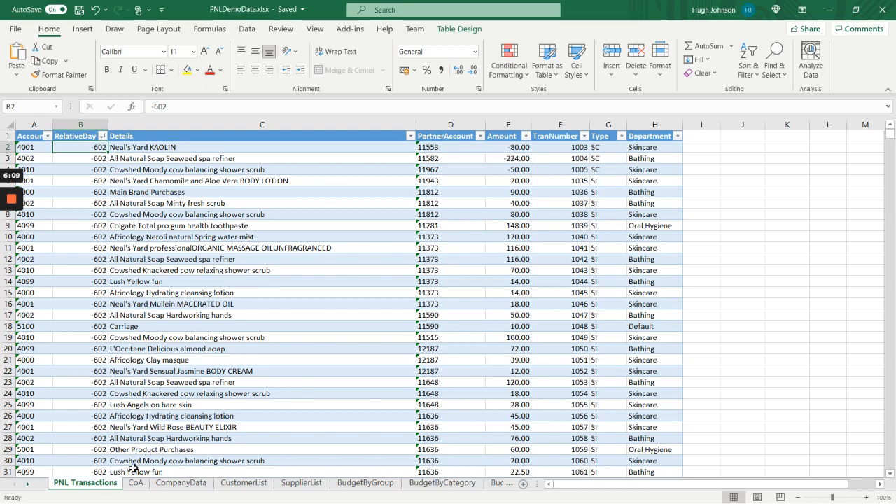
View the CoA sheet and check the DisplayMultiplier column header.
left_click(136, 482)
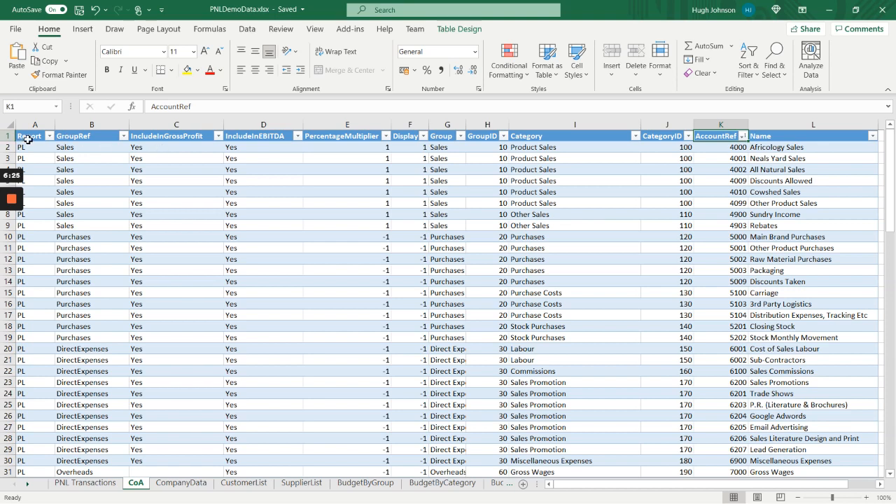
left_click(410, 136)
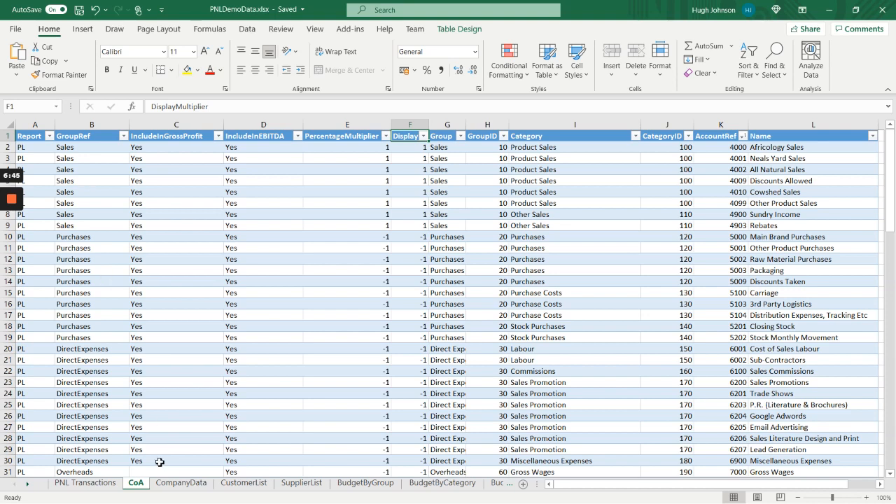
Browse CompanyData, CustomerList, BudgetByGroup and BudgetByCategory, ending on BudgetByAccount.
left_click(181, 483)
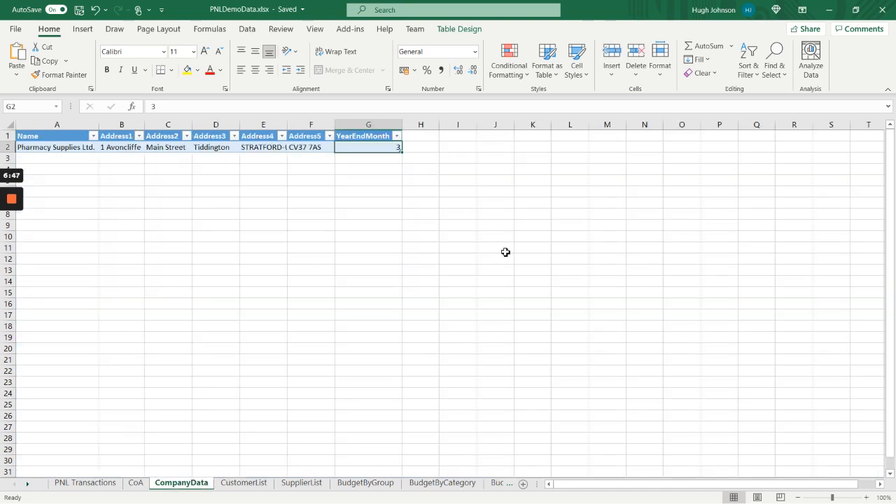
left_click(369, 214)
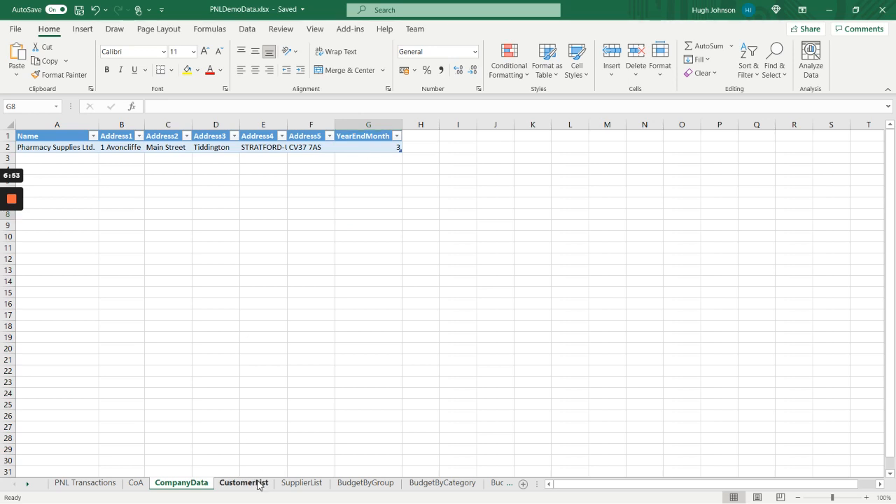
left_click(302, 483)
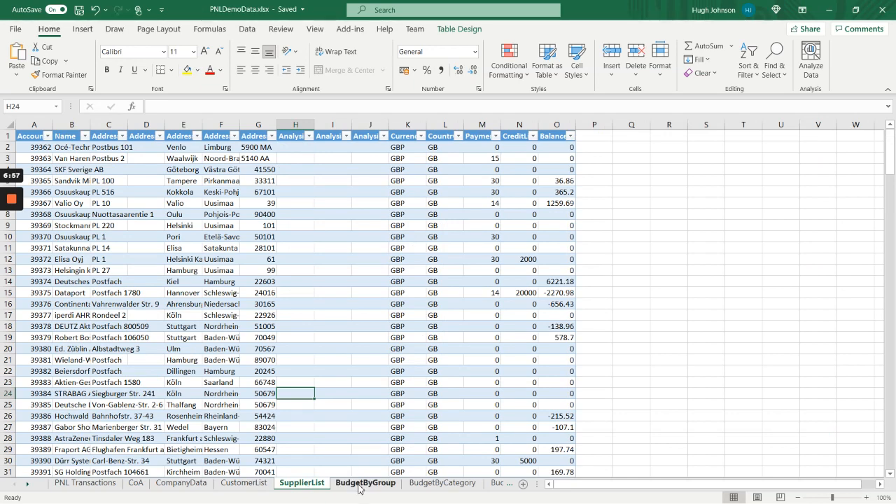
left_click(365, 483)
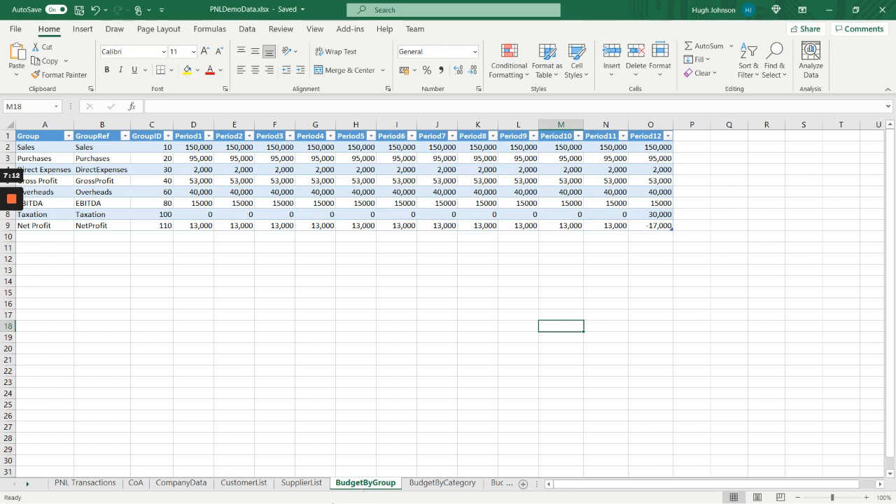
left_click(442, 482)
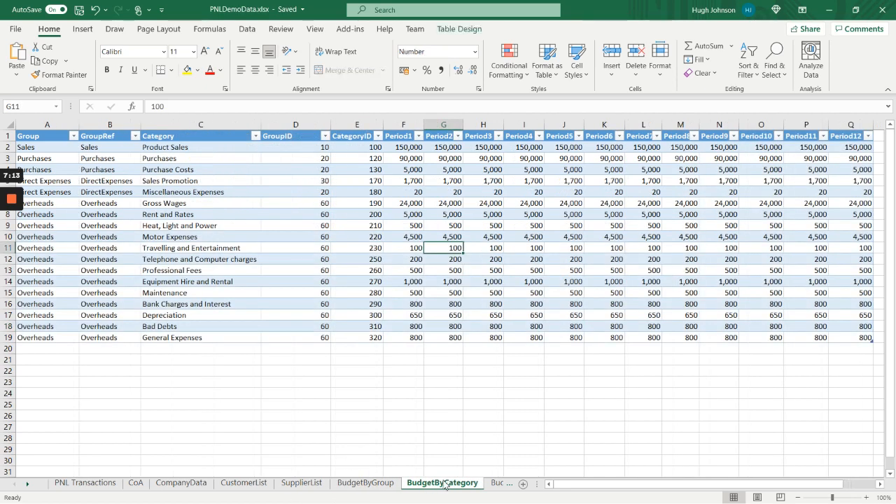
left_click(447, 483)
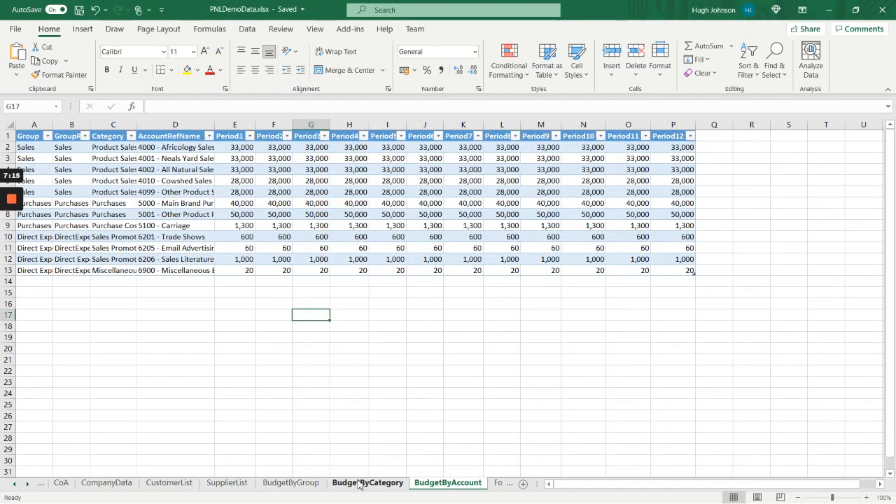